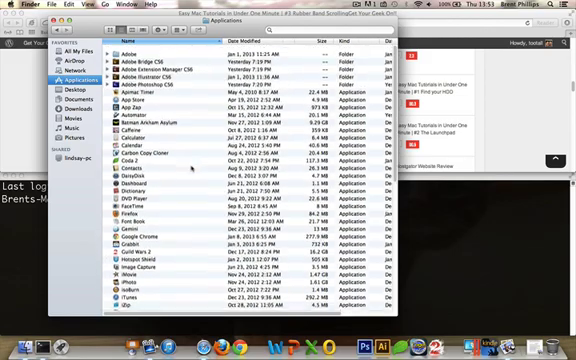
# Scroll the tutorial page to the 'defaults write -g NSScrollViewRubberbanding -int 0' command.
pyautogui.scroll(-3)
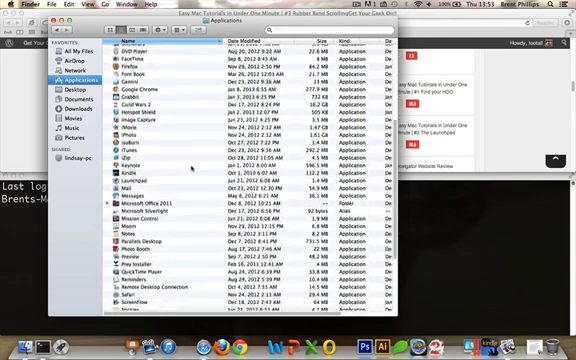
pyautogui.scroll(3)
pyautogui.write('defaults write -g NSScrollViewRubberbanding -int 0')
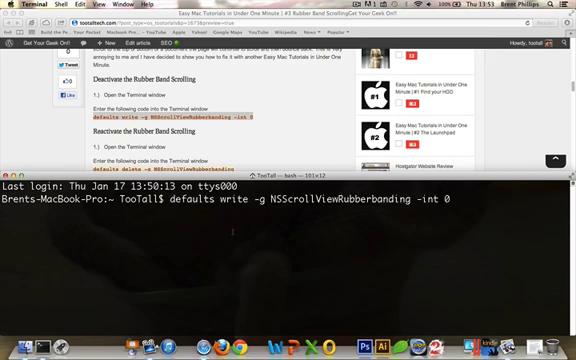
pyautogui.press('Return')
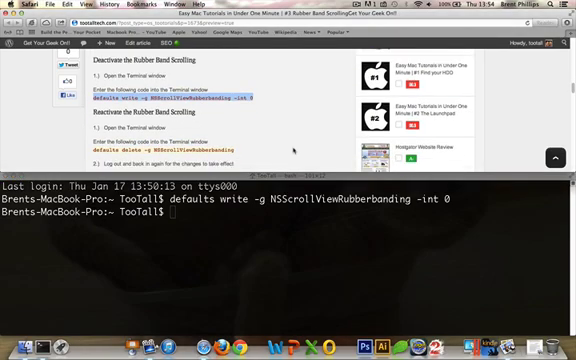
# Copy the tutorial's iTunes elastic-scrolling defaults write line into Terminal and run it.
pyautogui.scroll(-3)
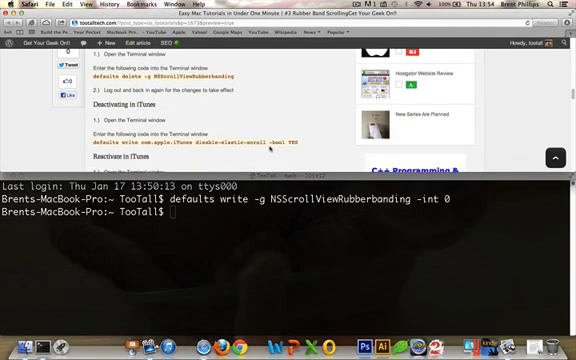
pyautogui.scroll(-3)
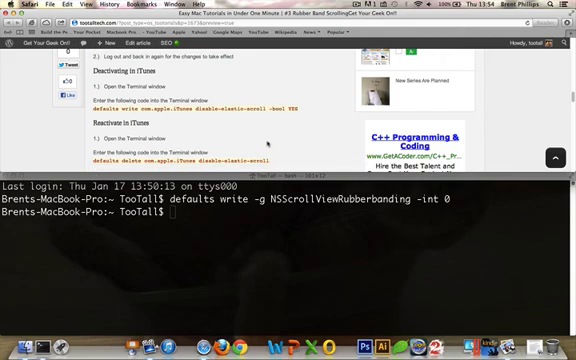
pyautogui.doubleClick(280, 104)
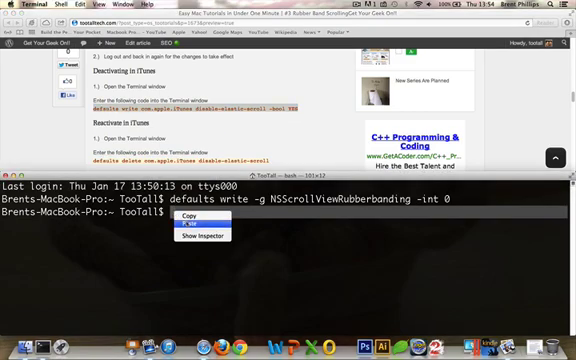
pyautogui.click(191, 221)
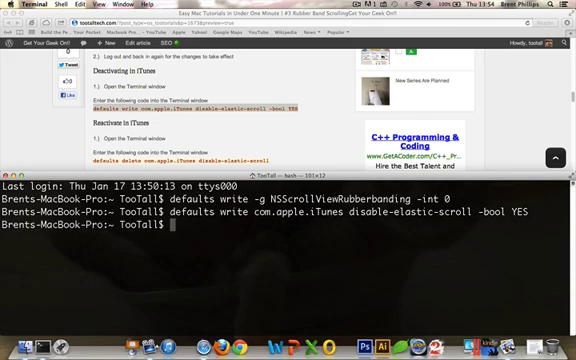